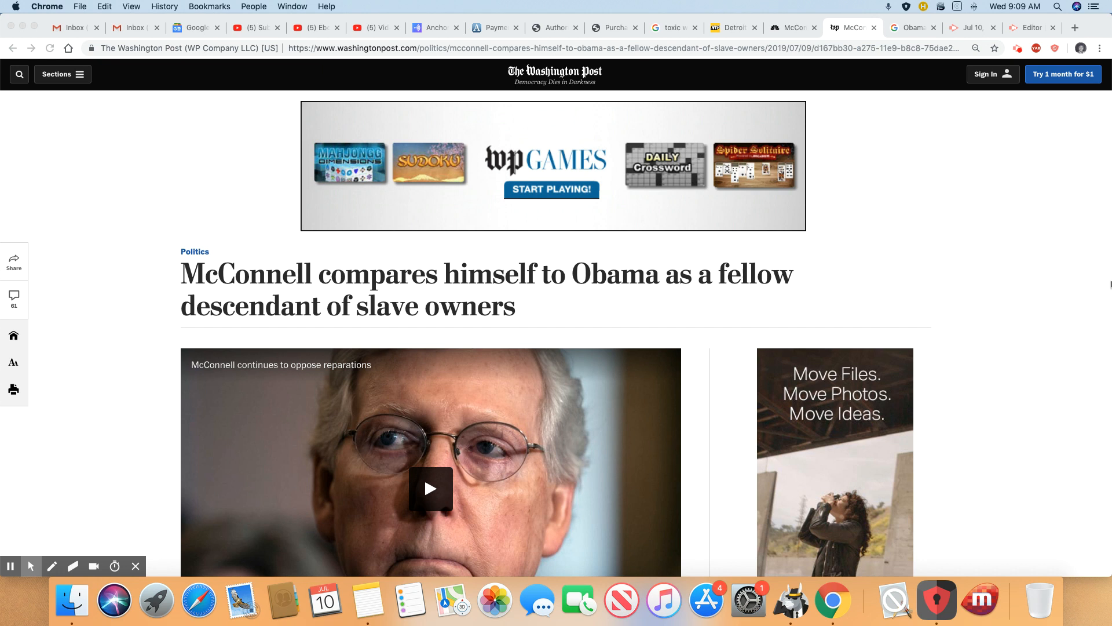
mouse_move(1052, 286)
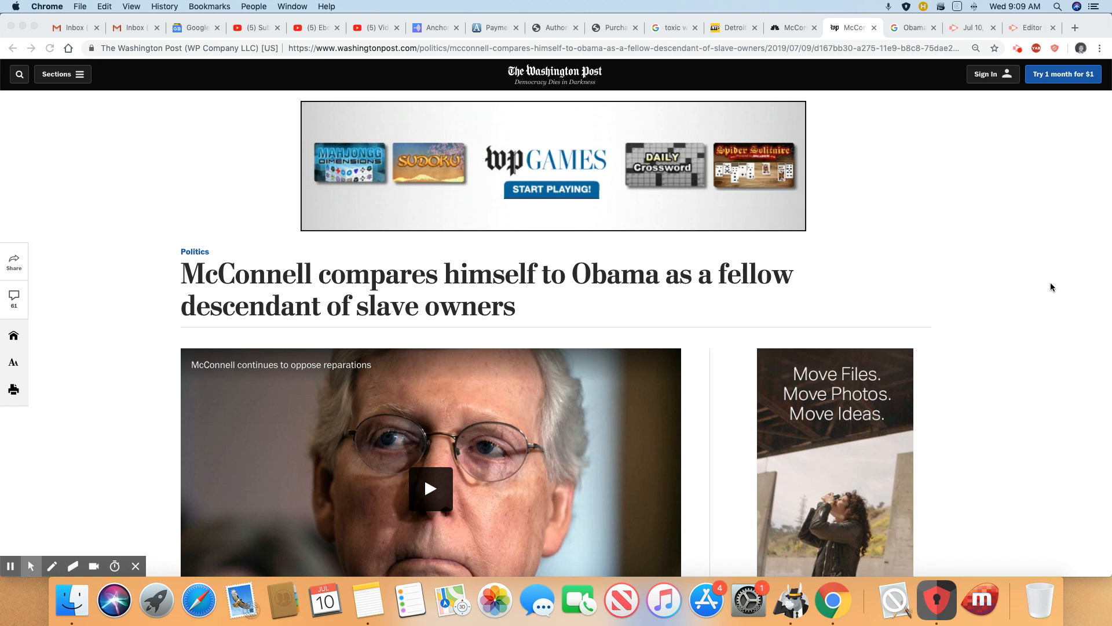
- Scroll past the headline and video to the opening paragraphs on reparations and slave-owning ancestors
scroll("down", 3)
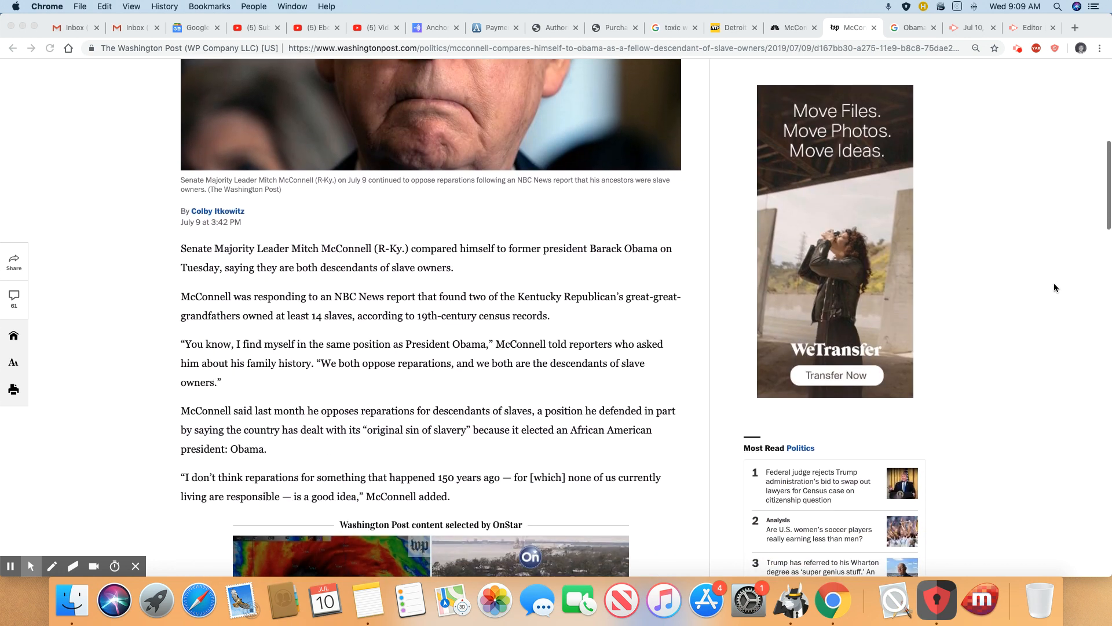
scroll("down", 3)
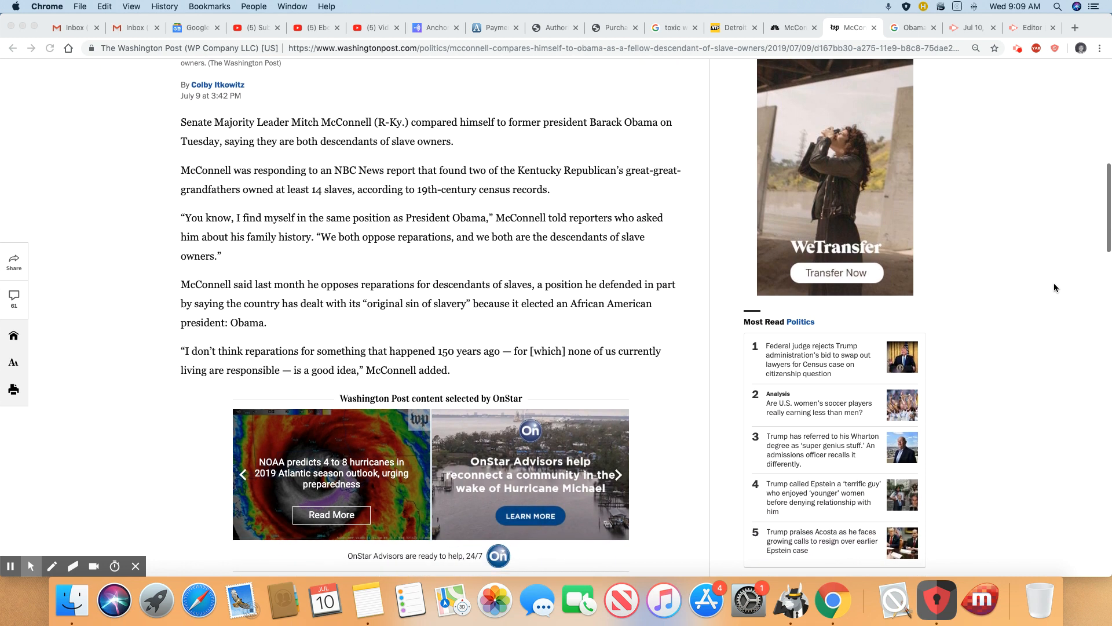
scroll("down", 3)
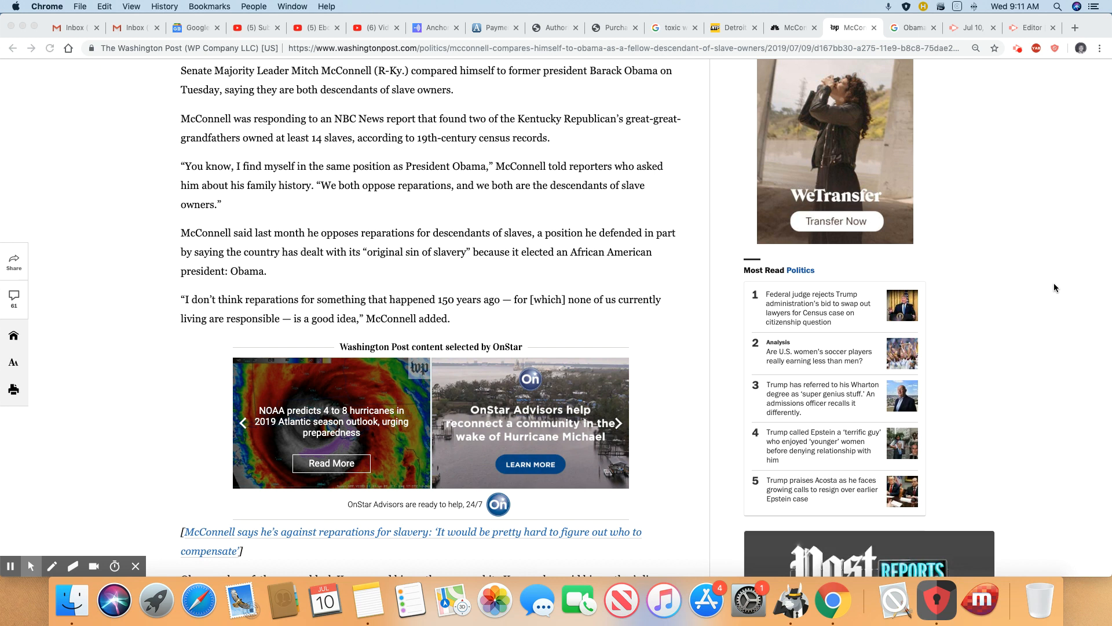
mouse_move(1082, 256)
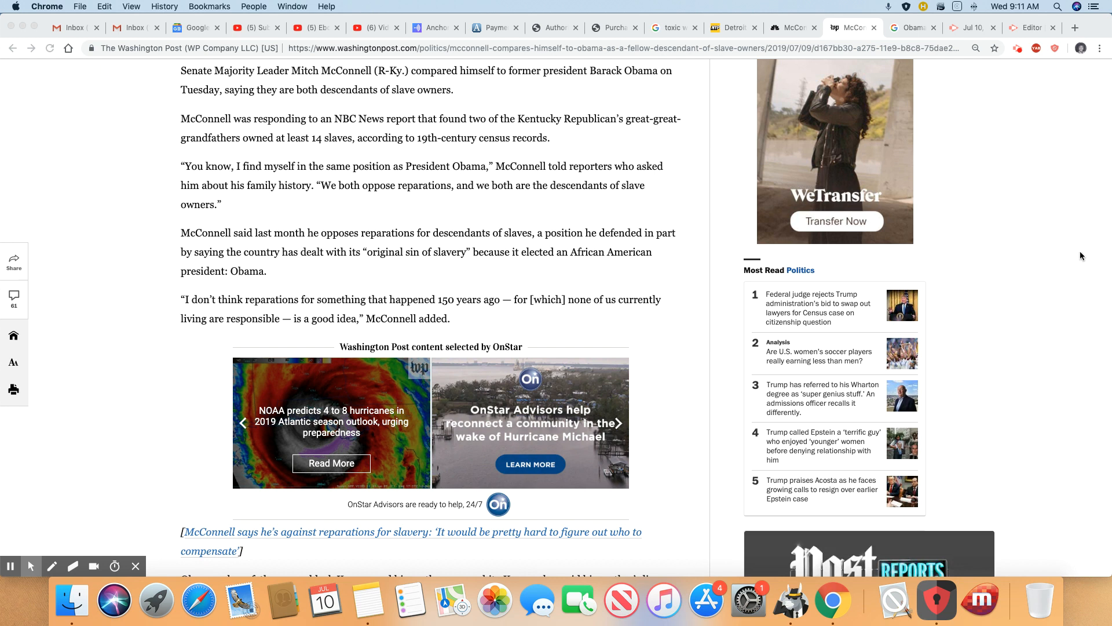
- Scroll down to the passage on Obama's parents and his lineage traced to Jefferson Davis
scroll("down", 3)
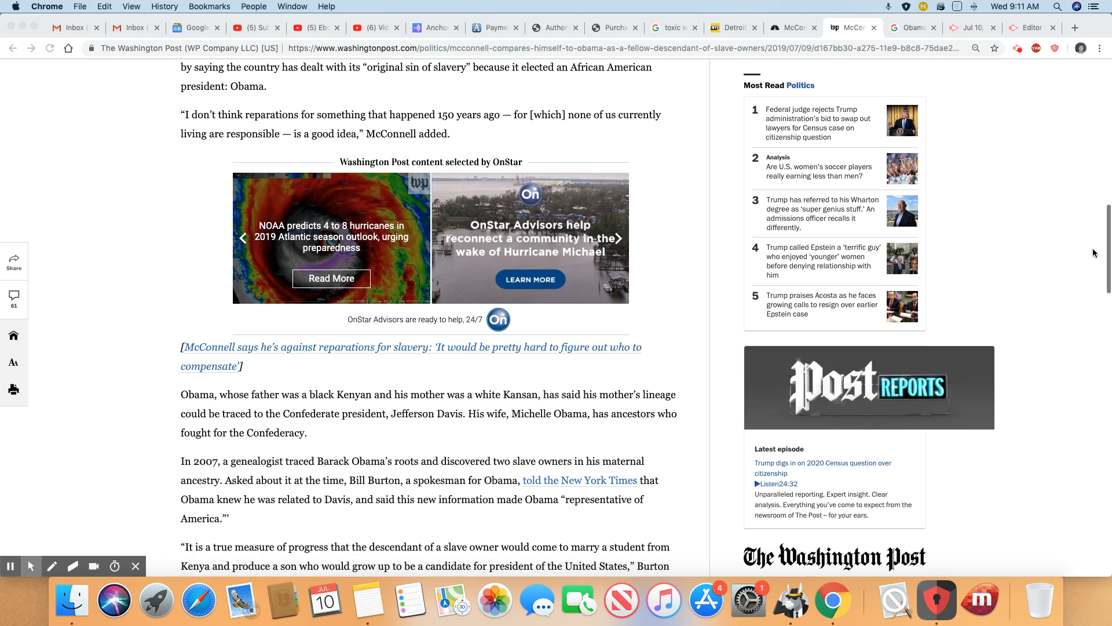
scroll("down", 3)
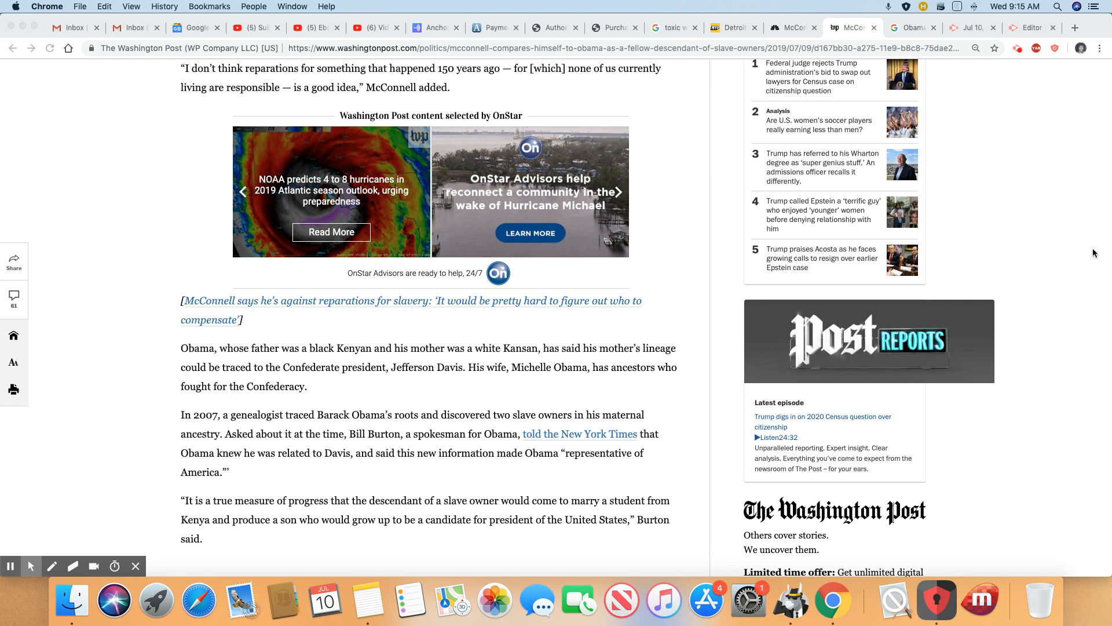
- Scroll to the closing reparations paragraphs with the 61 Comments bar and The Trailer newsletter box below
scroll("down", 3)
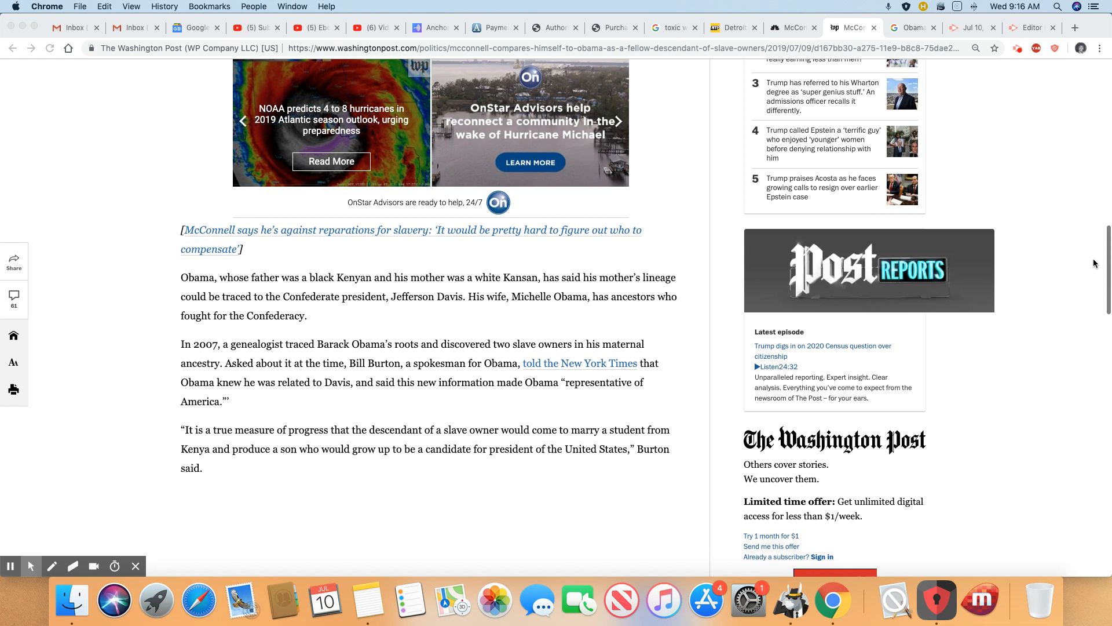
scroll("down", 3)
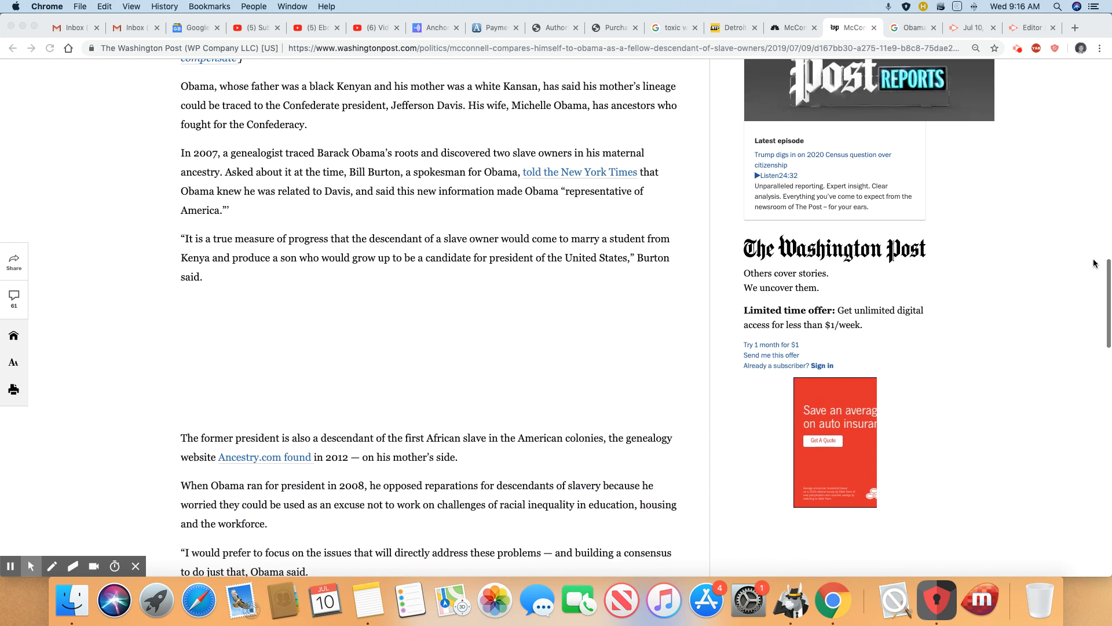
scroll("down", 3)
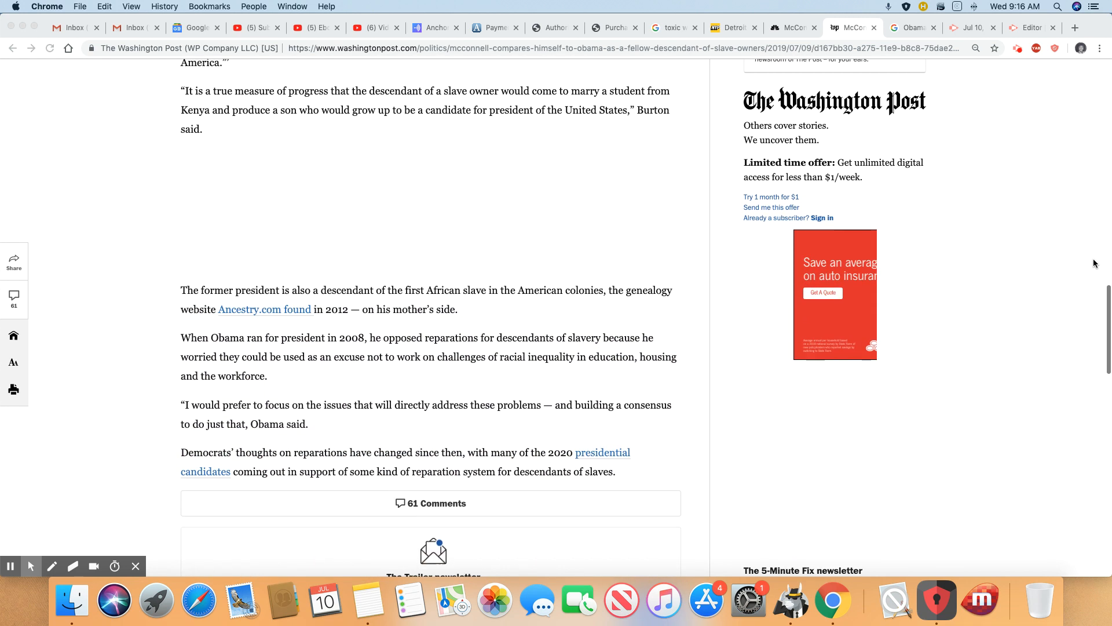
scroll("down", 3)
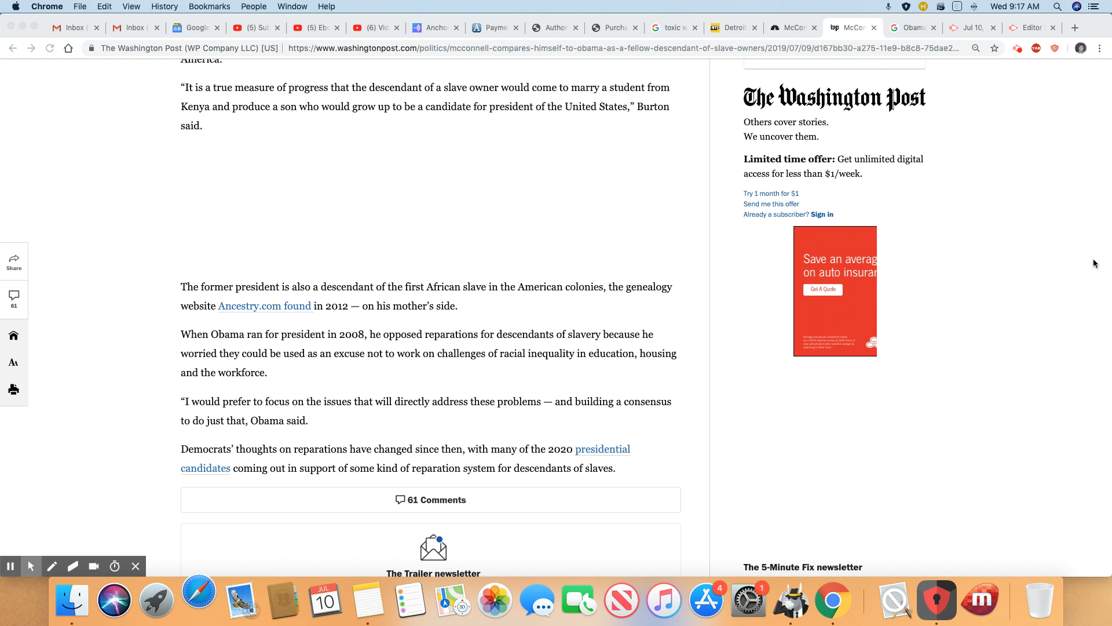
left_click(199, 601)
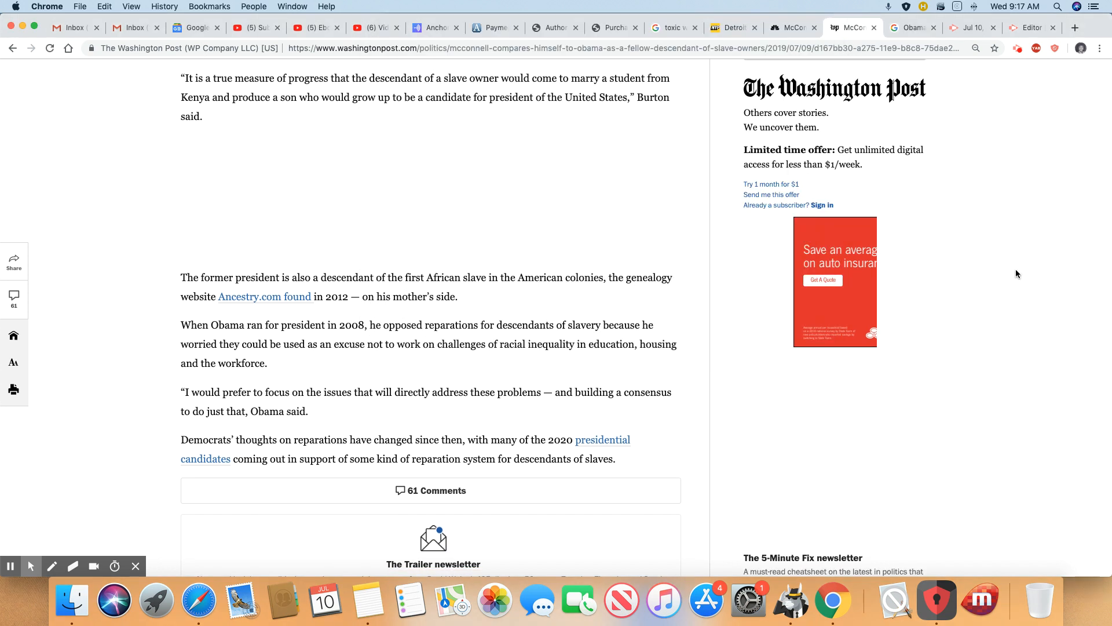
scroll("down", 3)
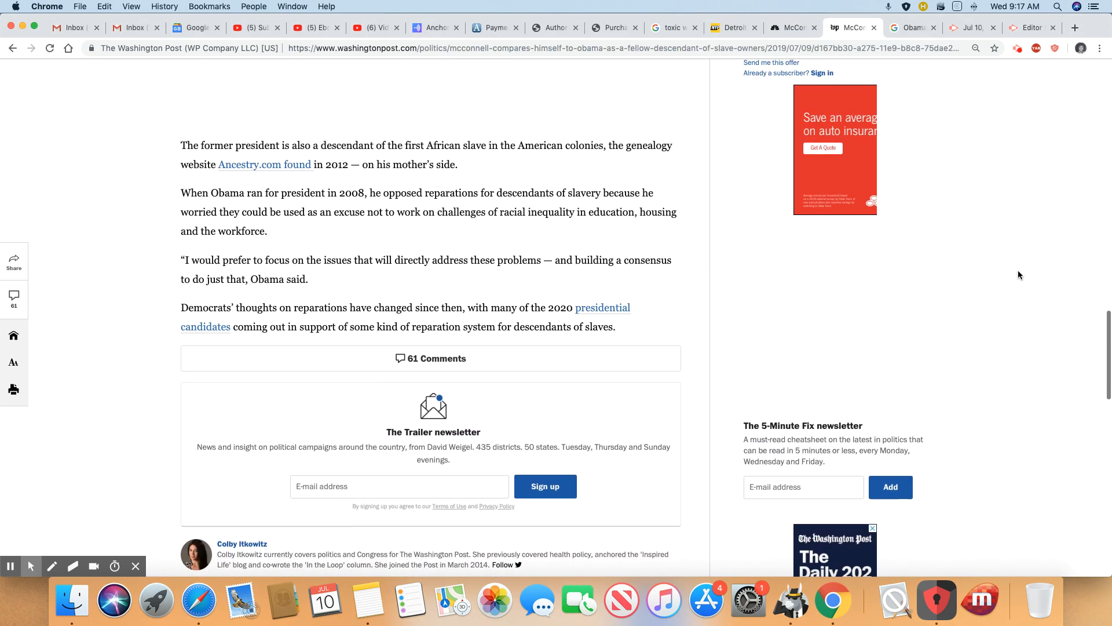
- Scroll to the paragraphs on Obama's mother's lineage and the 2007 genealogist finding
scroll("down", 3)
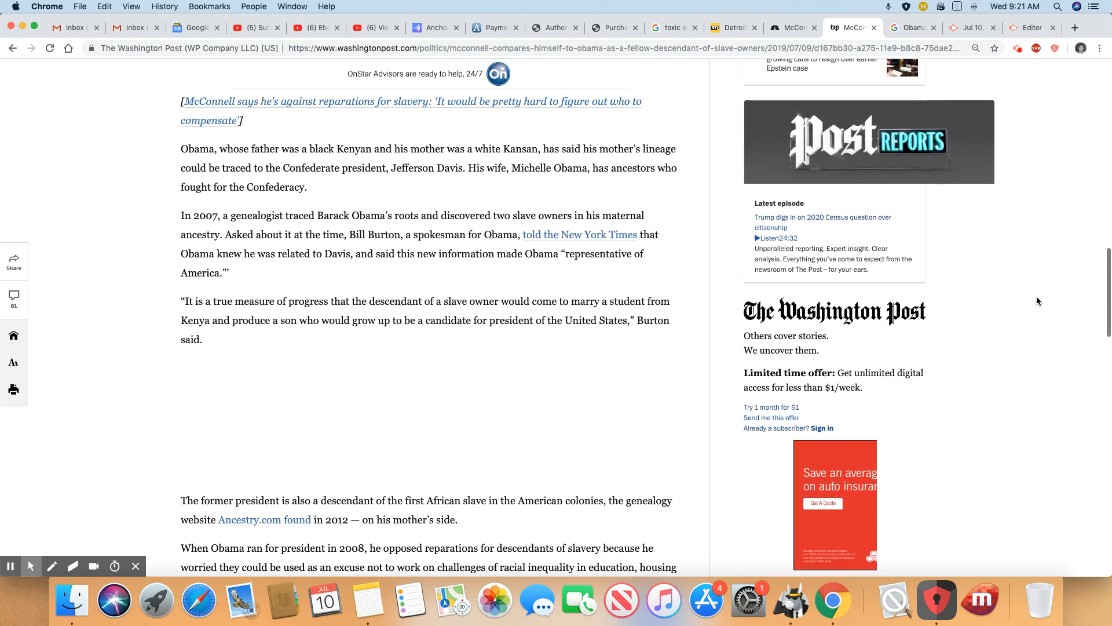
- Scroll back to the top so the McConnell headline, masthead and video show again
scroll("up", 3)
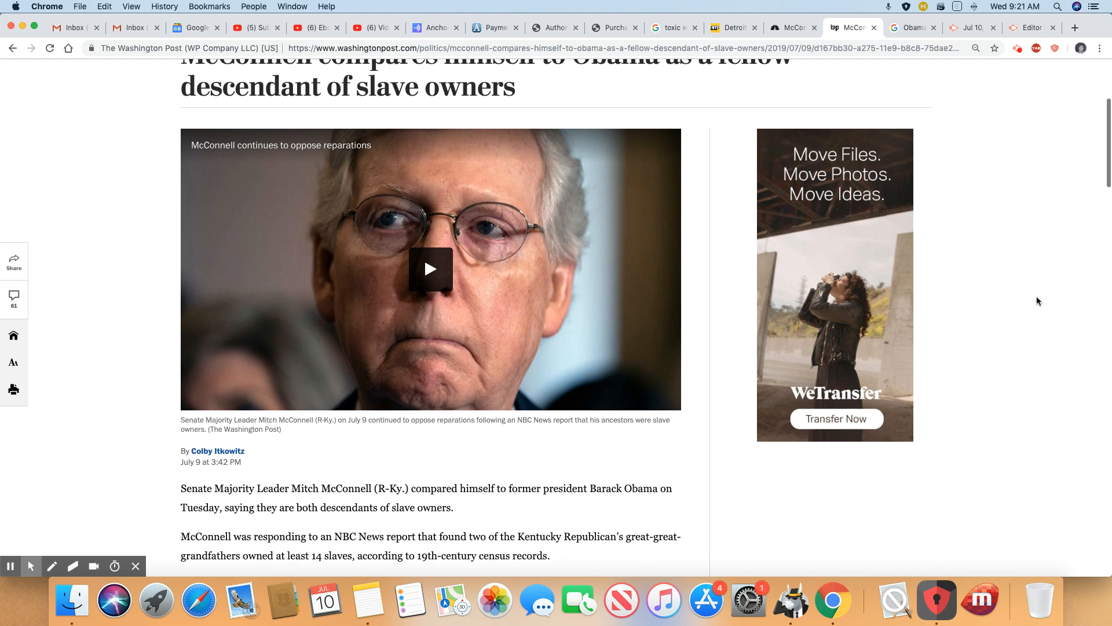
scroll("up", 3)
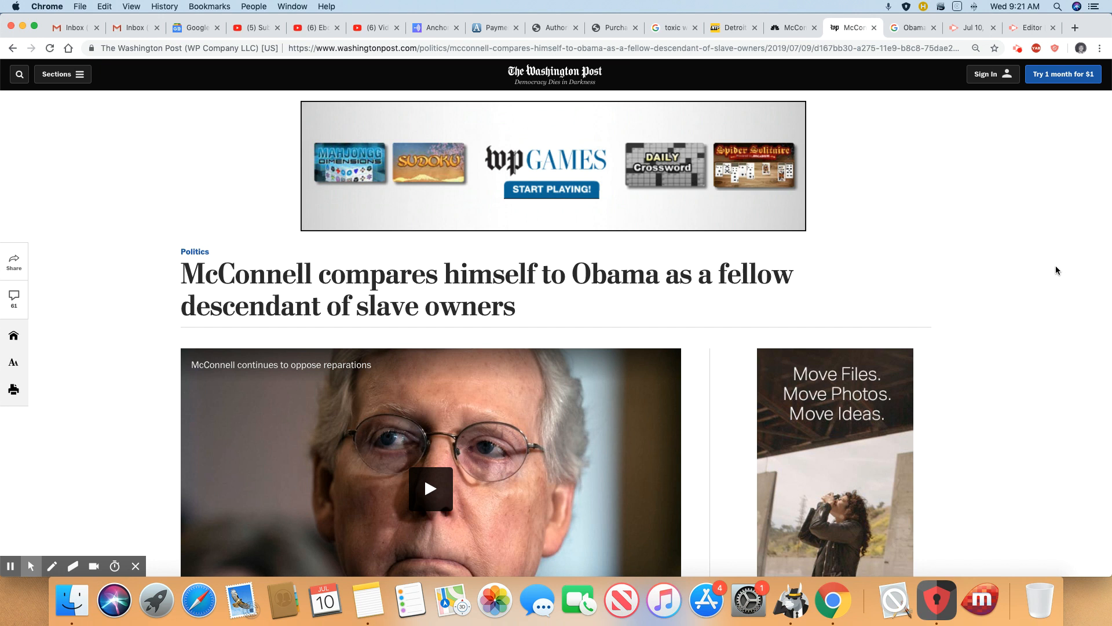
mouse_move(1015, 276)
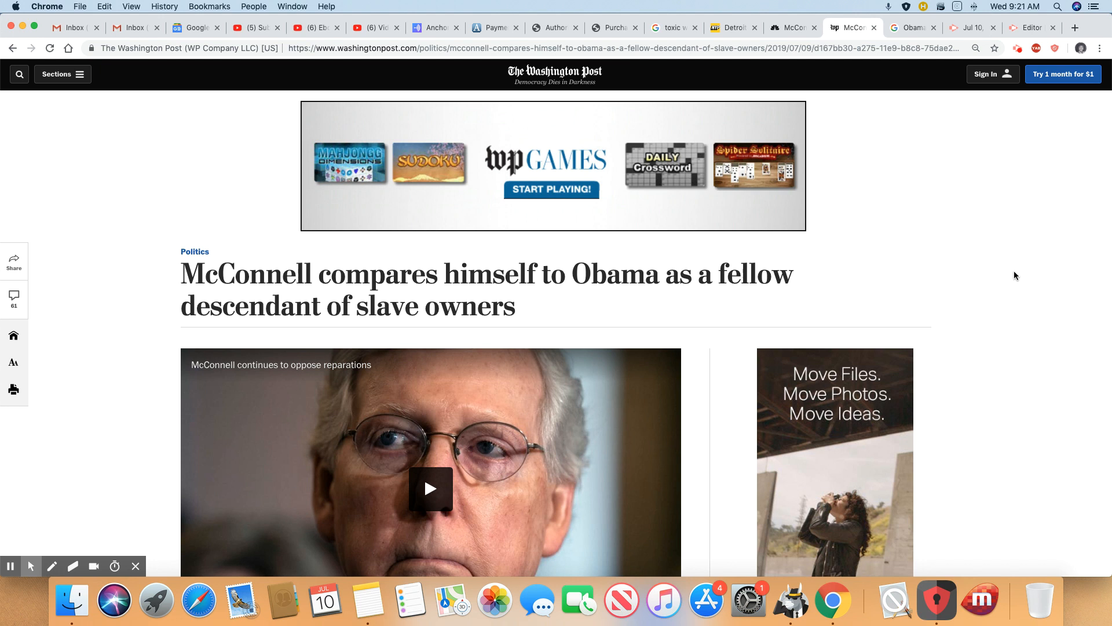
mouse_move(1016, 148)
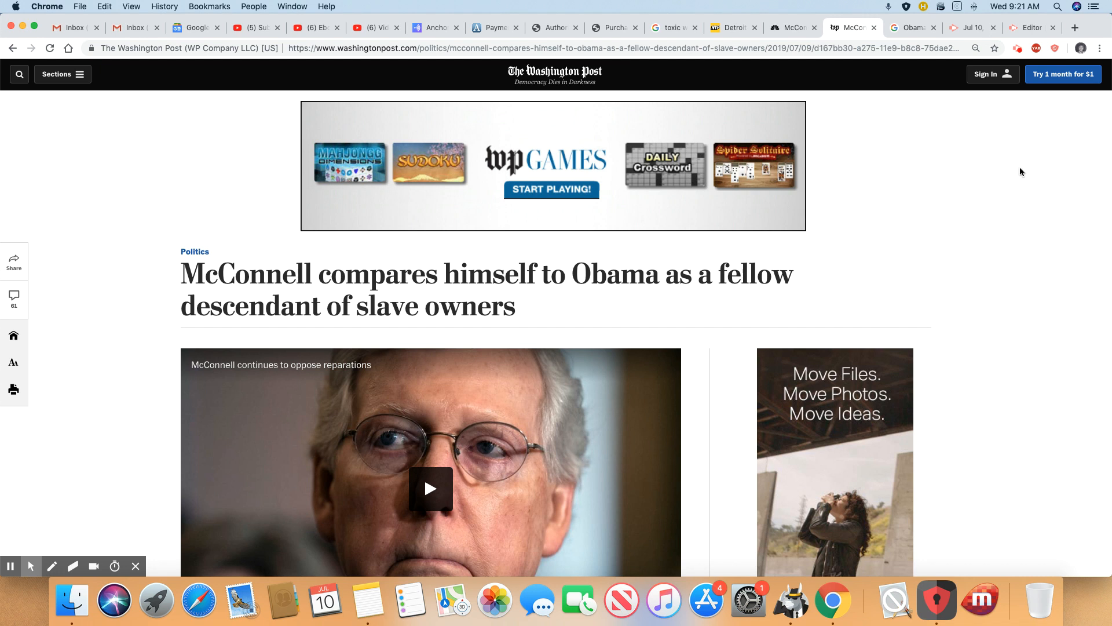
mouse_move(1025, 181)
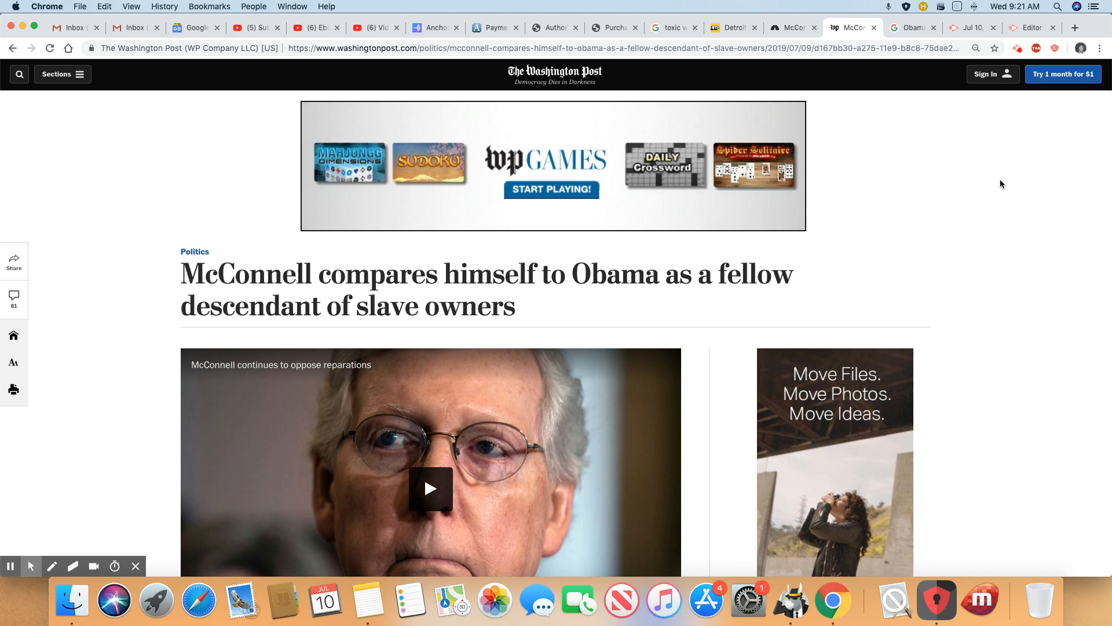
mouse_move(1007, 204)
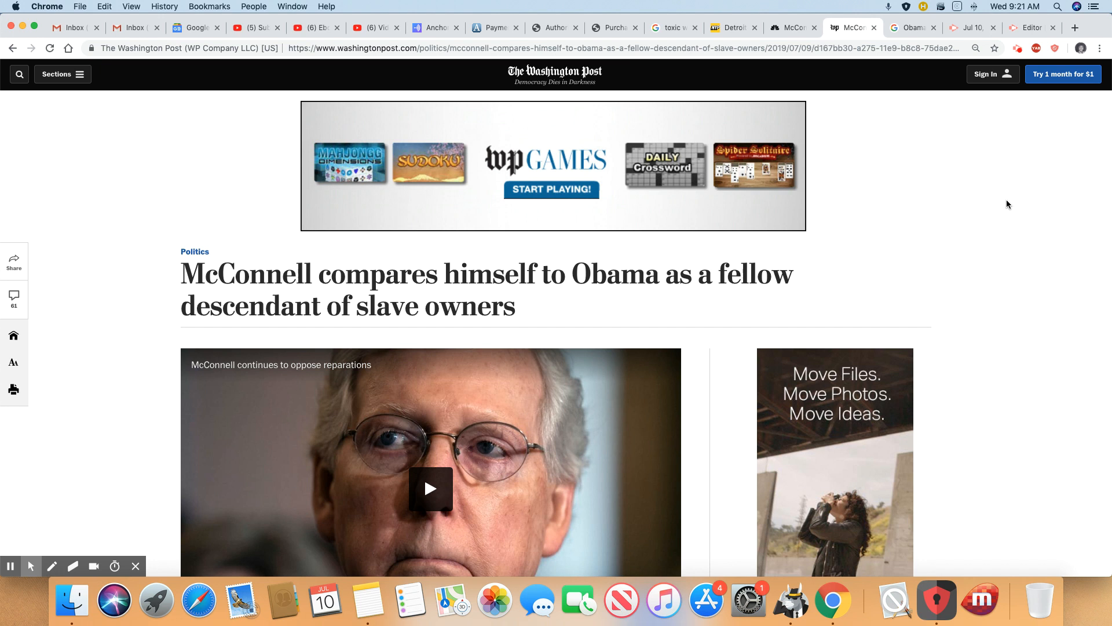